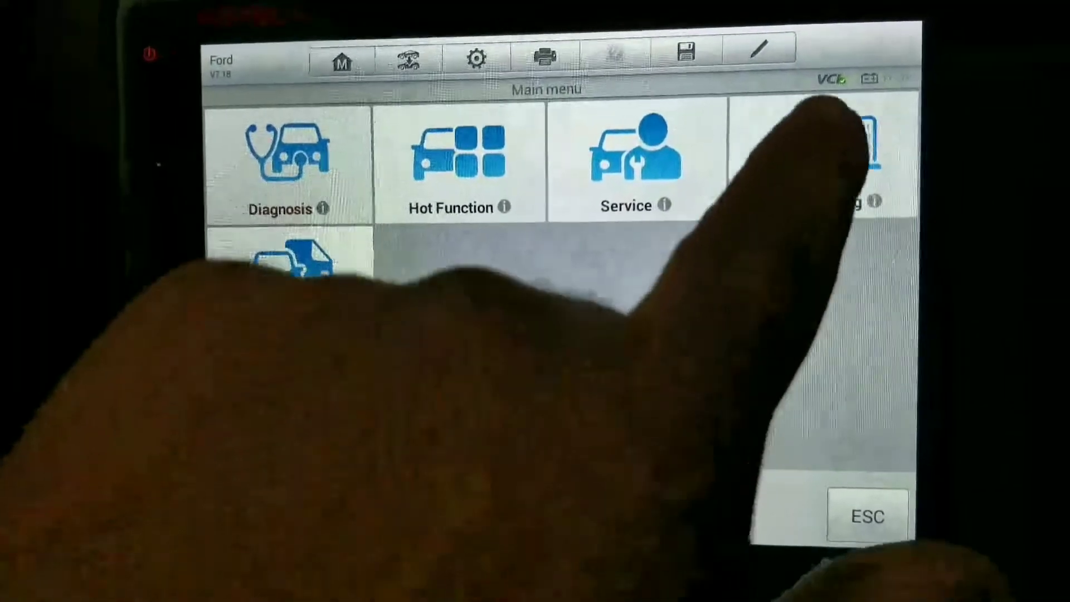
Start Programmable Module Installation (PMI) from the Ford Programming menu
left_click(287, 163)
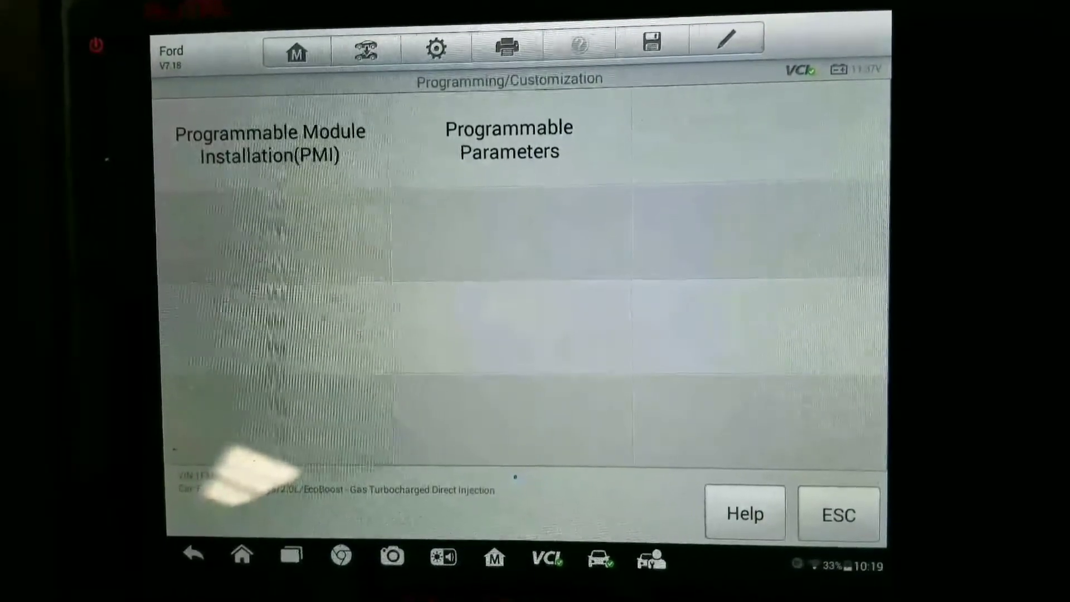
left_click(269, 144)
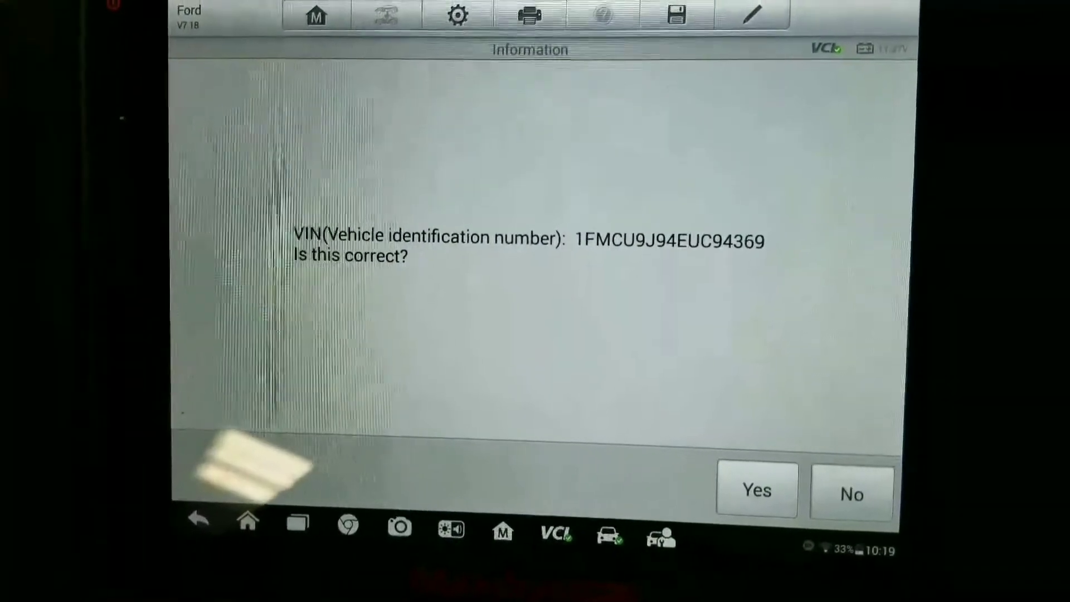
Confirm the vehicle VIN is correct and continue the PMI procedure
left_click(757, 491)
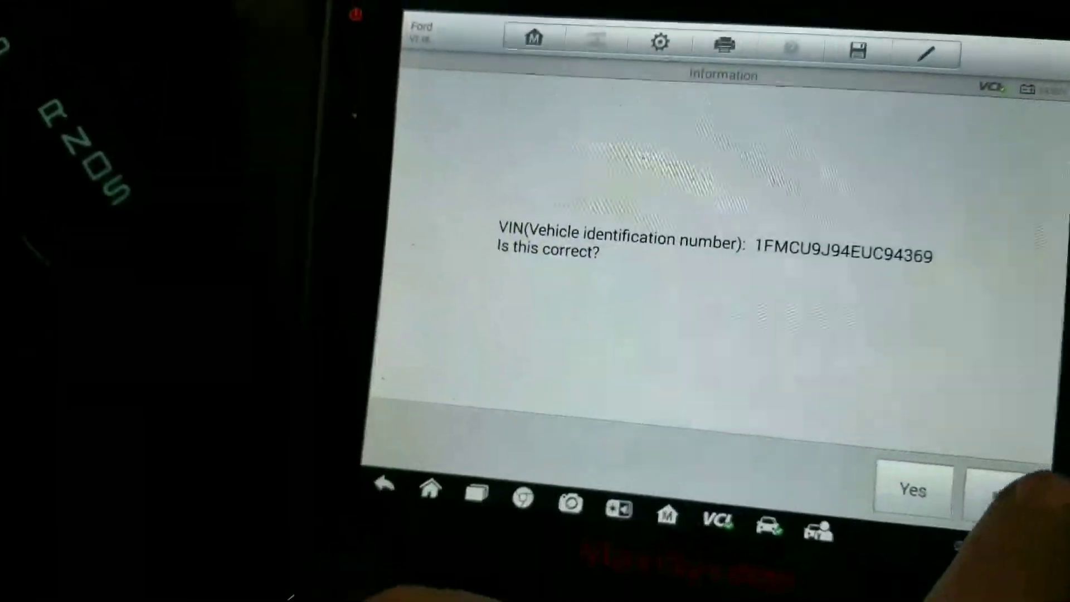
left_click(910, 490)
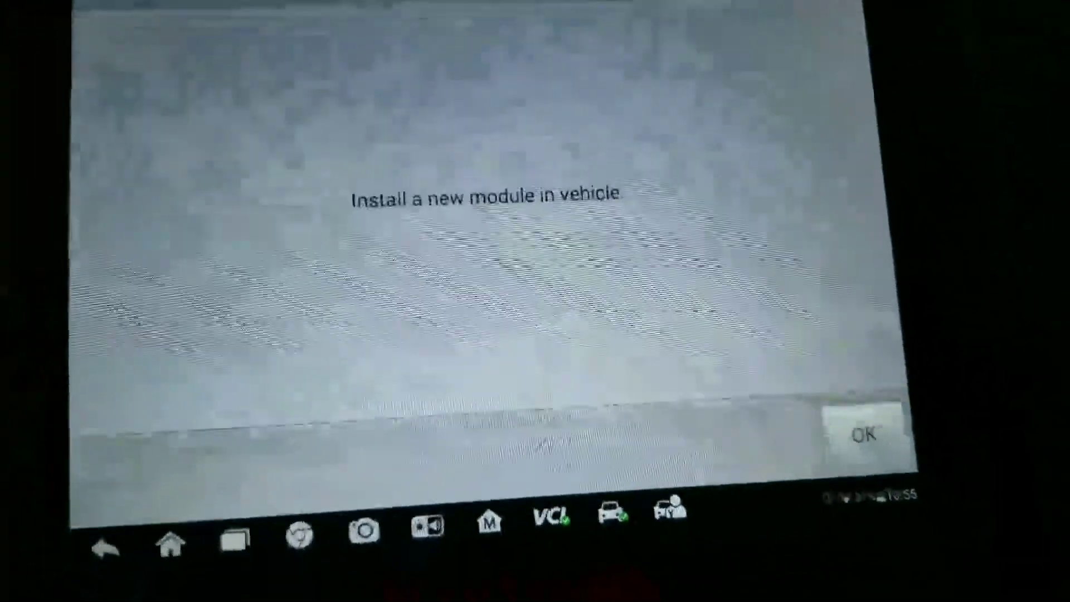
Acknowledge the new restraint control module is installed in the vehicle
left_click(865, 436)
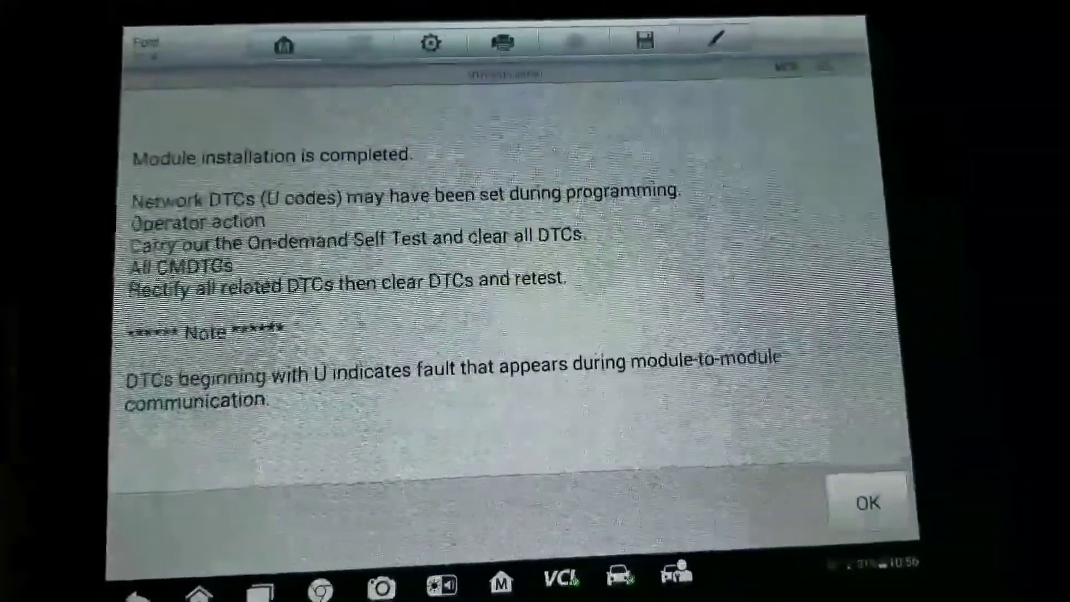
Acknowledge installation completed and confirm the ignition is switched off
left_click(867, 501)
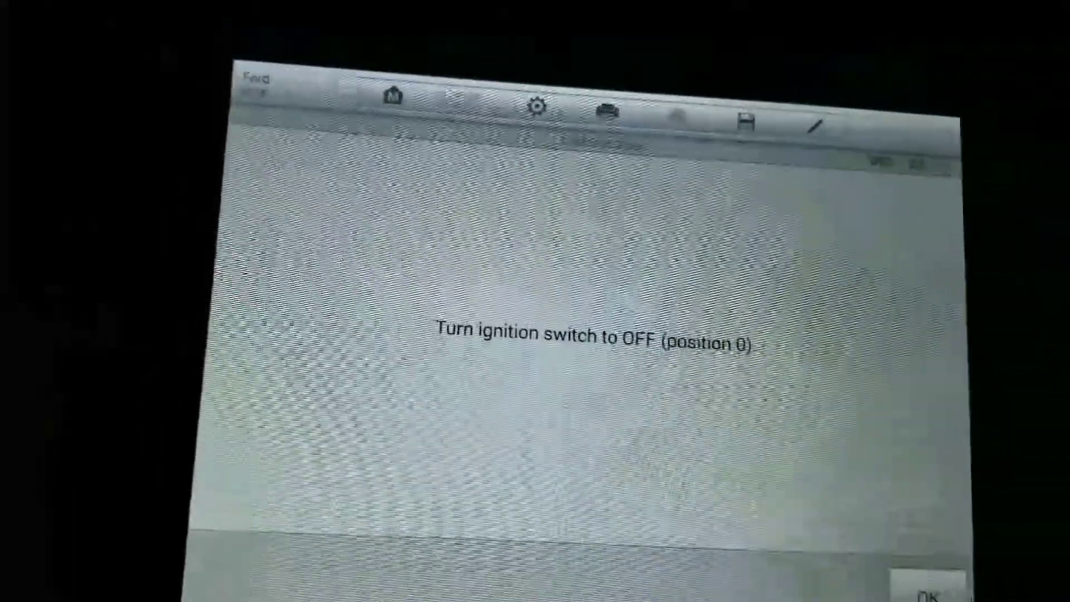
left_click(929, 590)
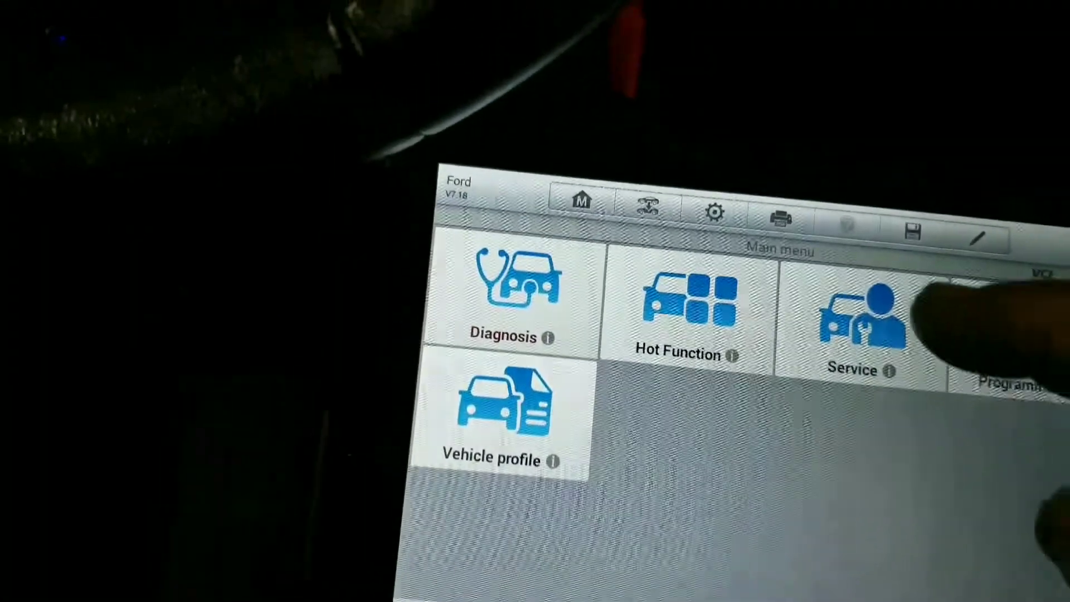
left_click(858, 315)
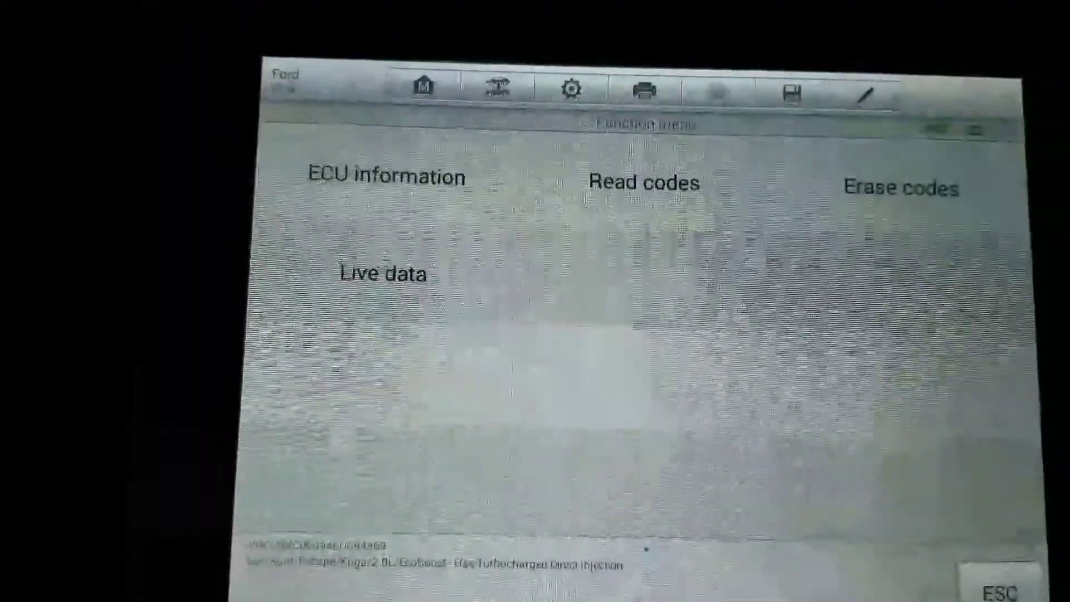
Clear the stored fault codes and acknowledge the successful erase message
left_click(900, 187)
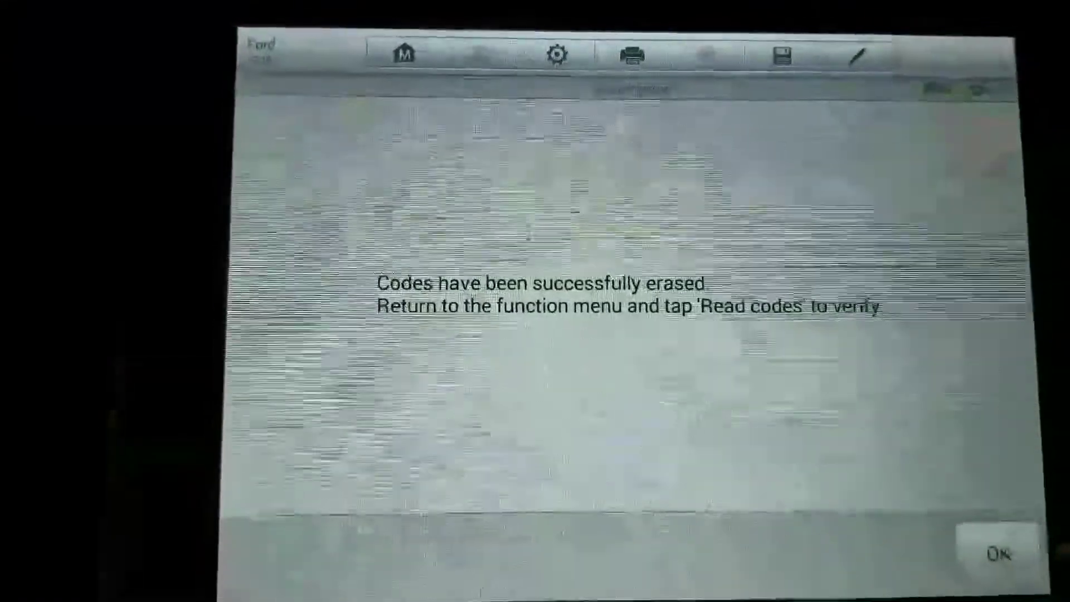
left_click(998, 552)
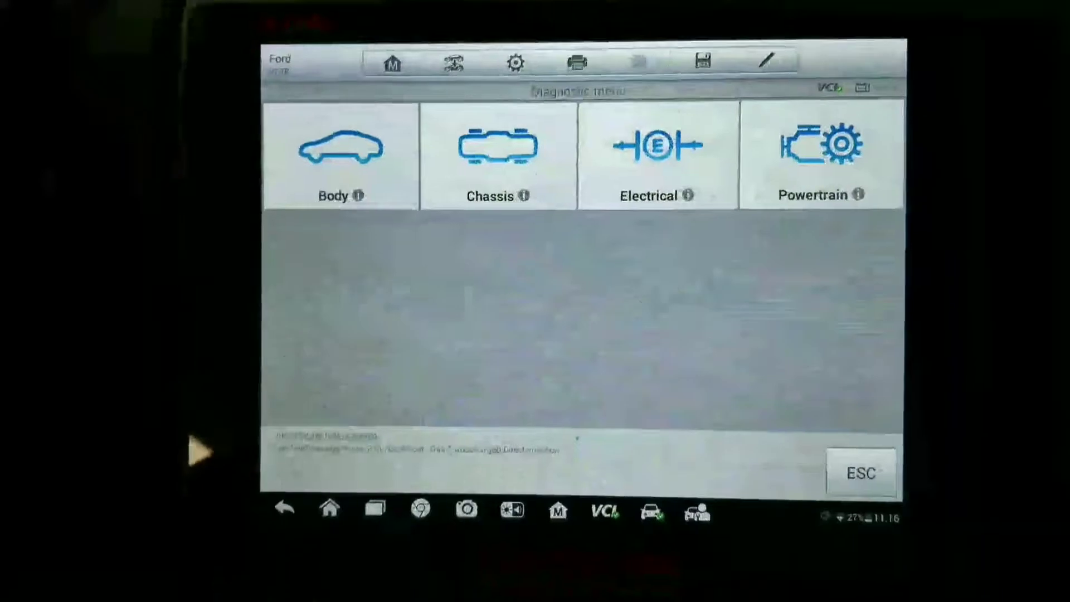
Enter the Braking system under Chassis in the diagnostic menu
left_click(497, 156)
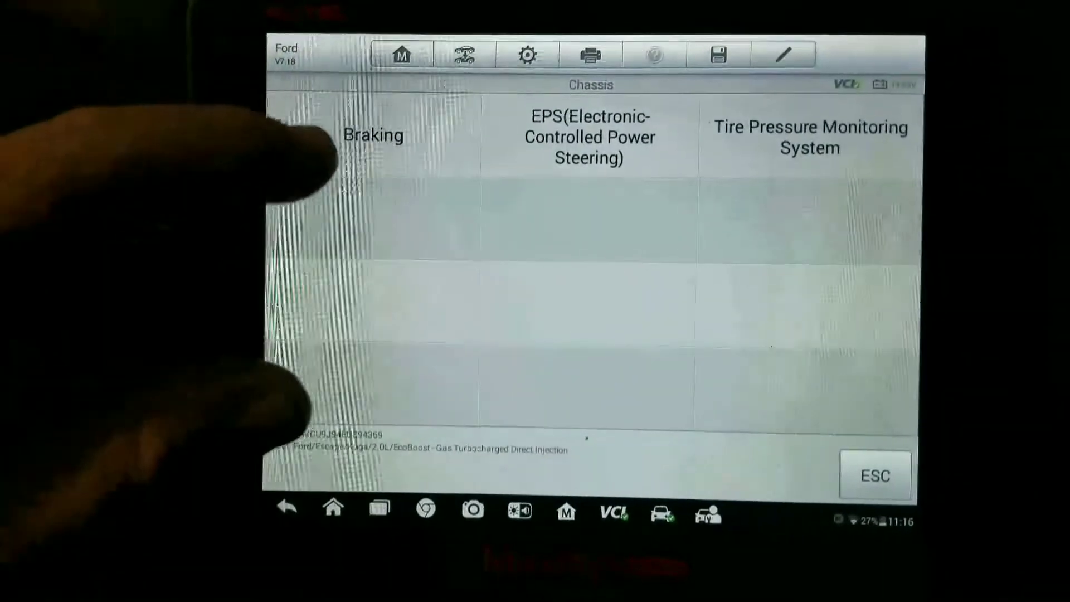
left_click(372, 135)
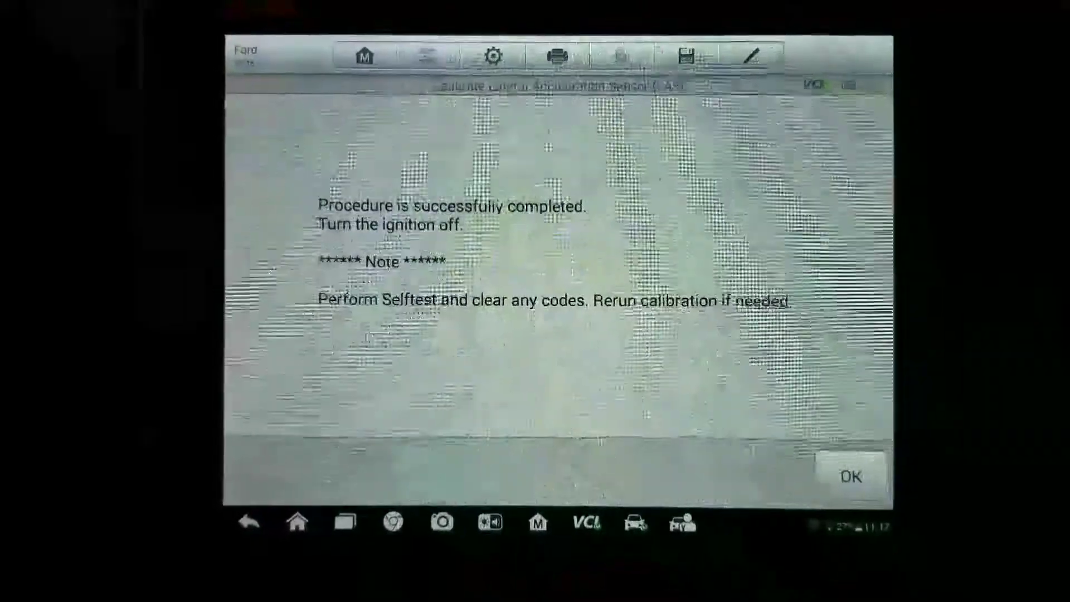
Acknowledge the completed lateral acceleration sensor (LAS) calibration
left_click(849, 476)
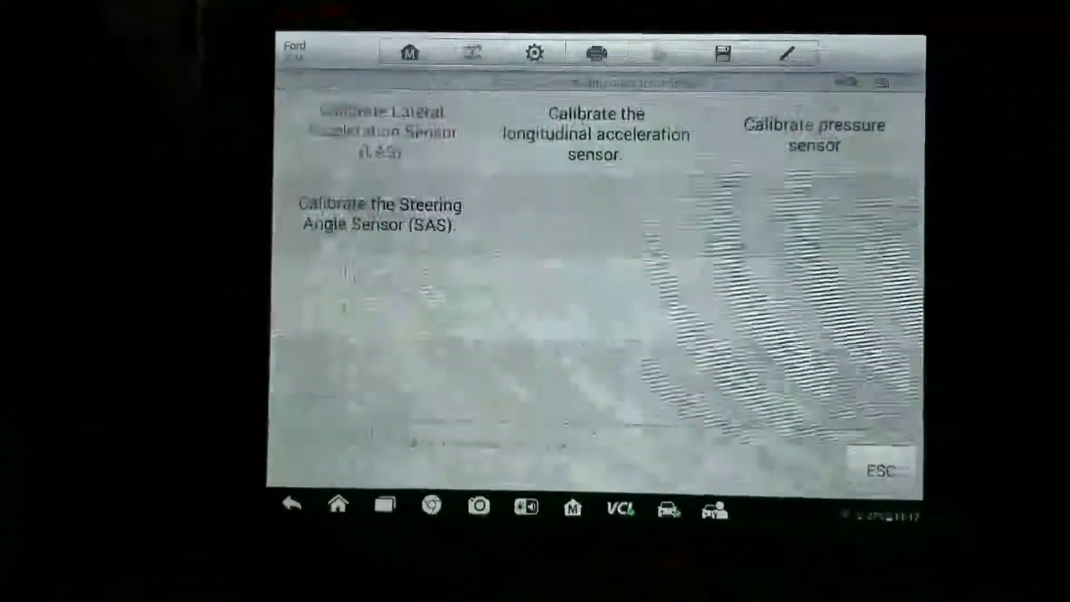
Calibrate the longitudinal acceleration sensor with ignition on and acknowledge completion
left_click(594, 135)
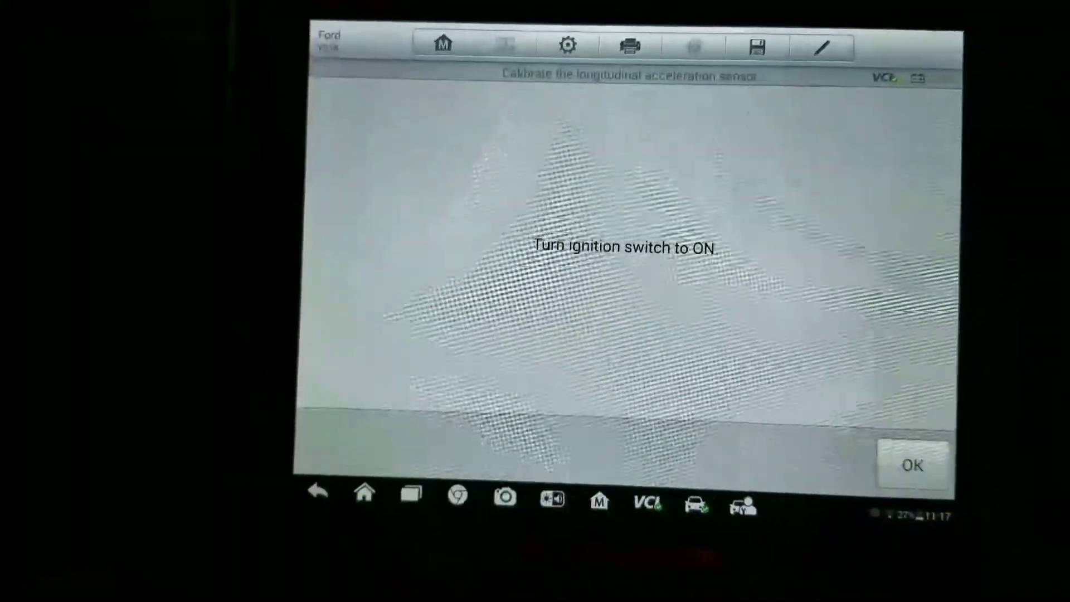
left_click(913, 466)
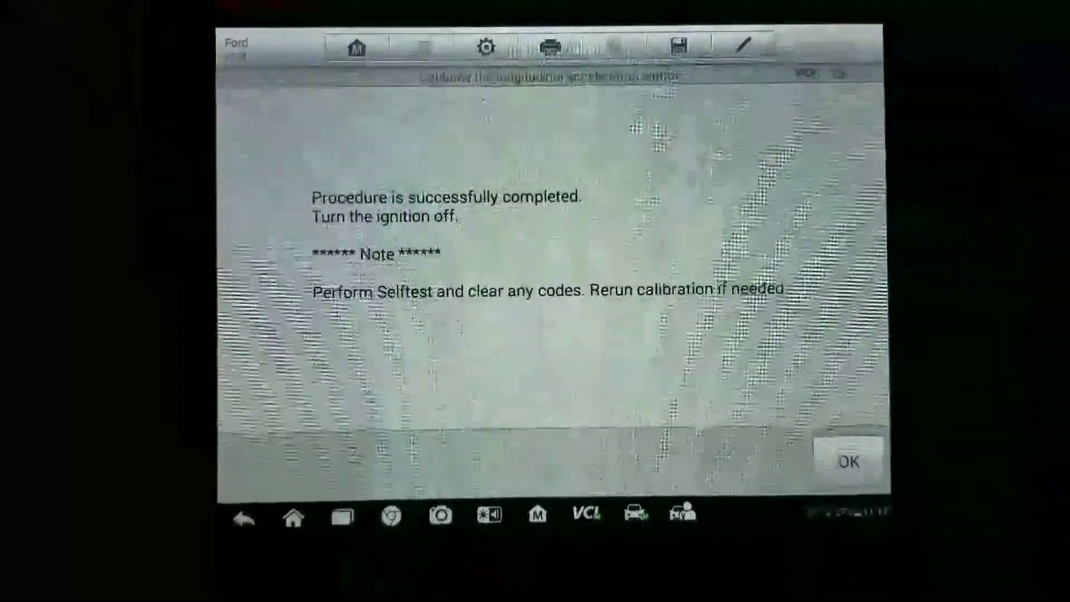
left_click(847, 460)
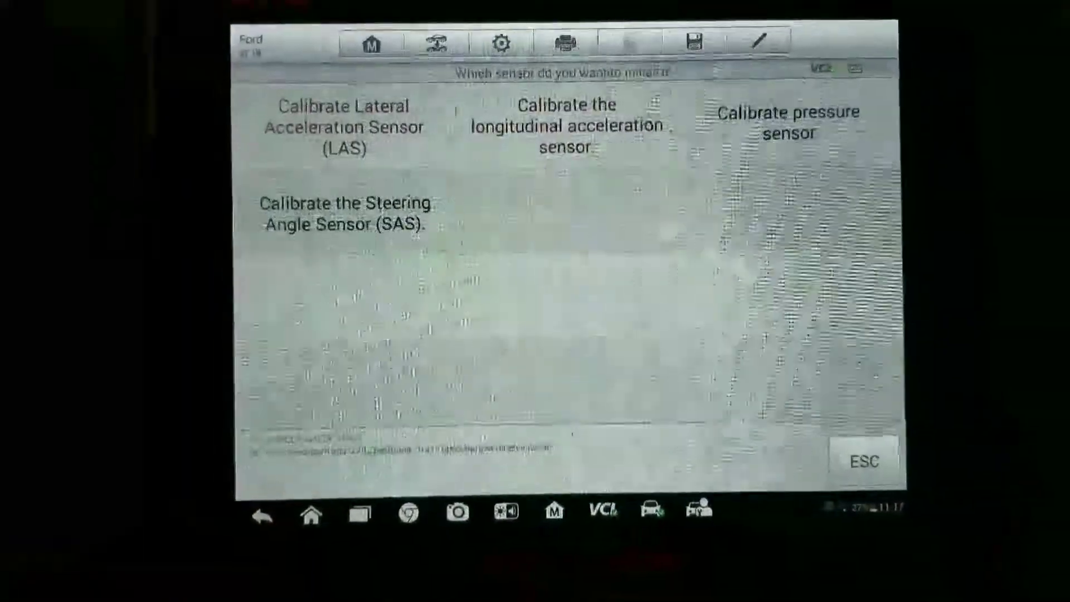